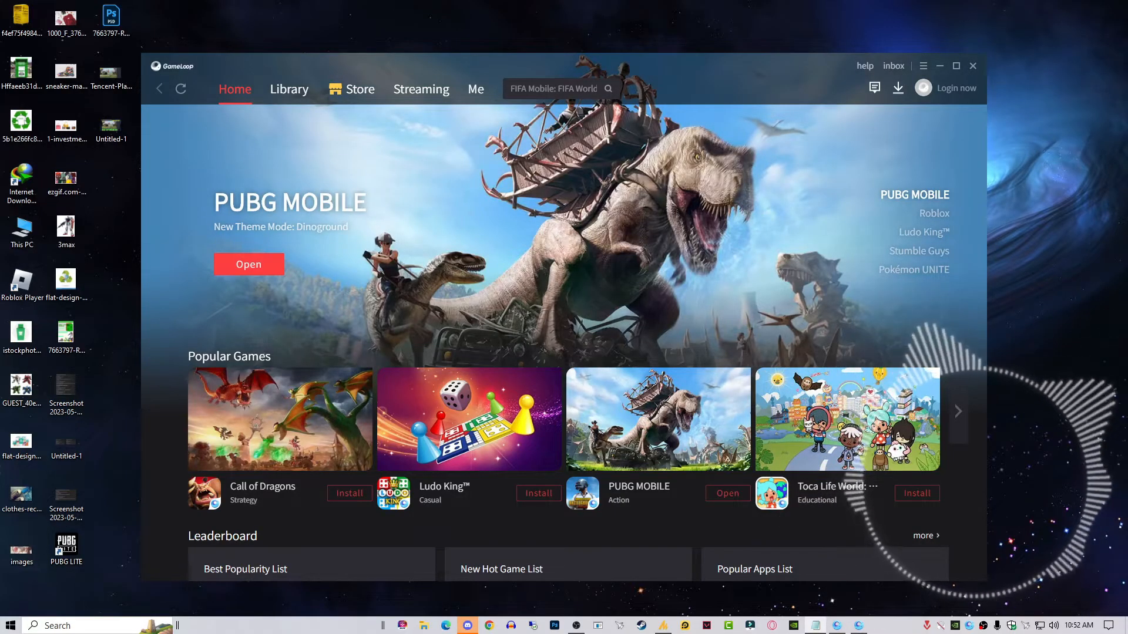
- Launch PUBG MOBILE from the GameLoop Home page banner
left_click(933, 213)
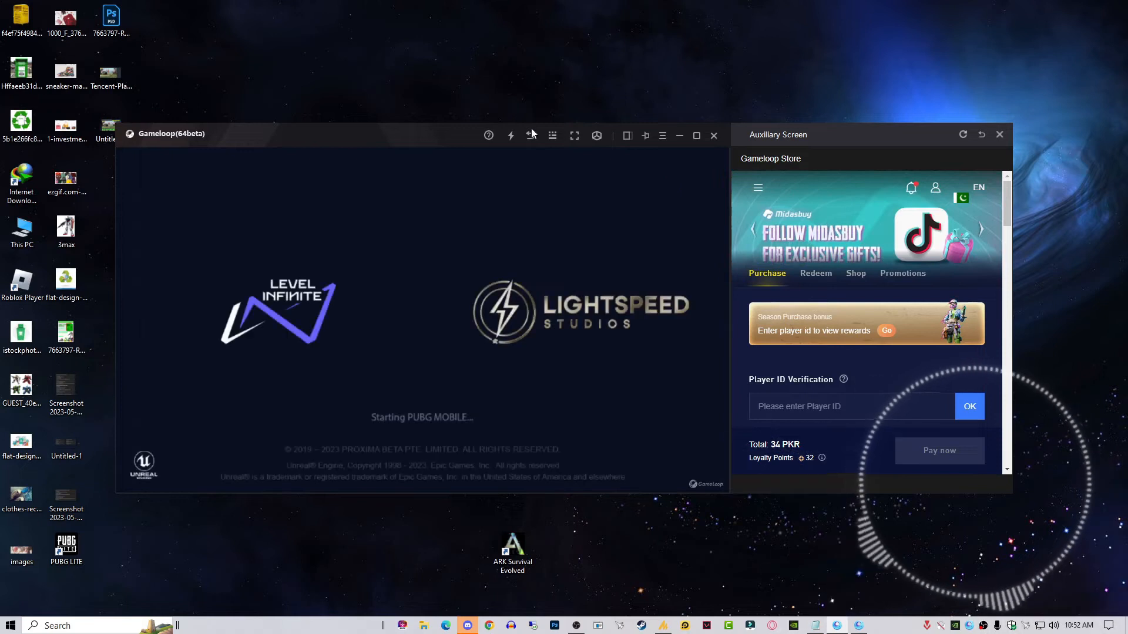
- Bring up GameLoop's Settings dialog, reopening it after it loaded empty
left_click(661, 135)
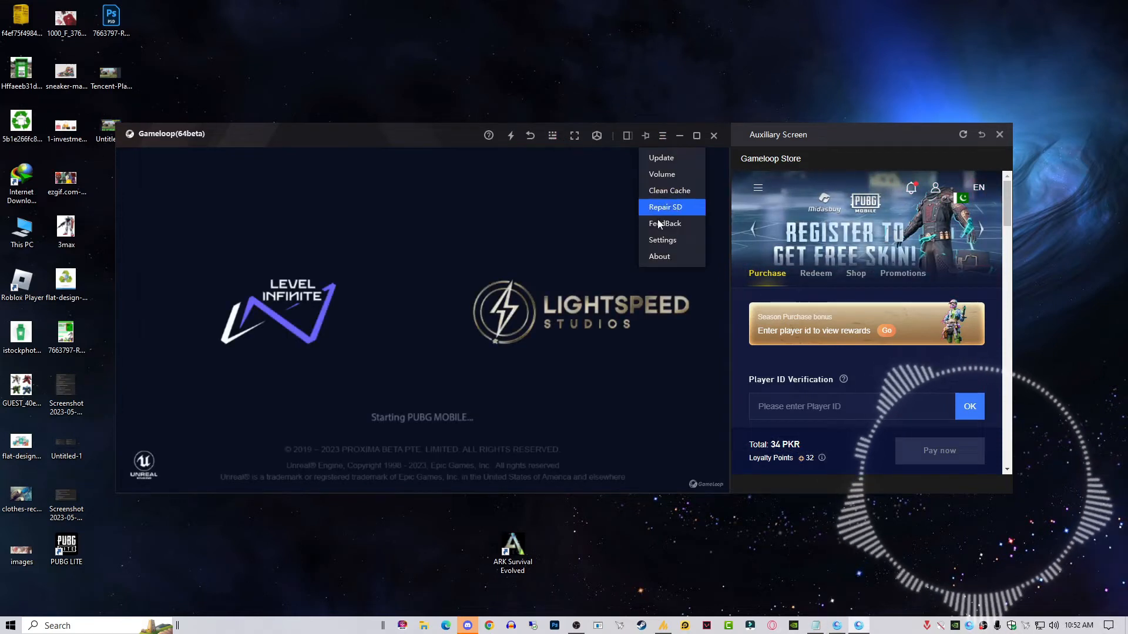
left_click(661, 240)
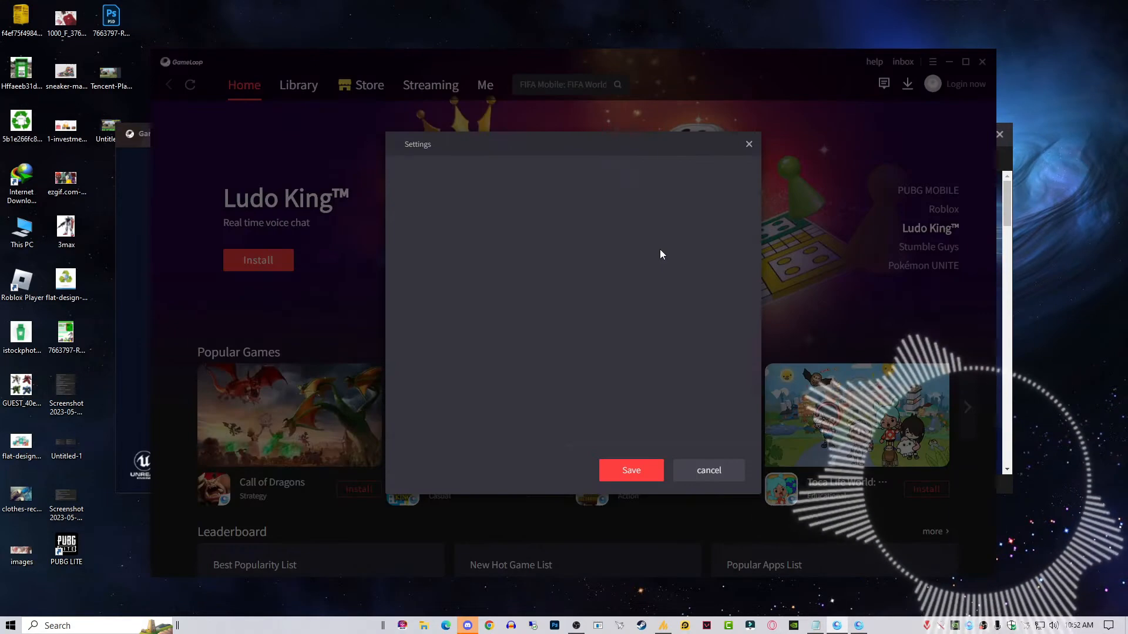
left_click(408, 262)
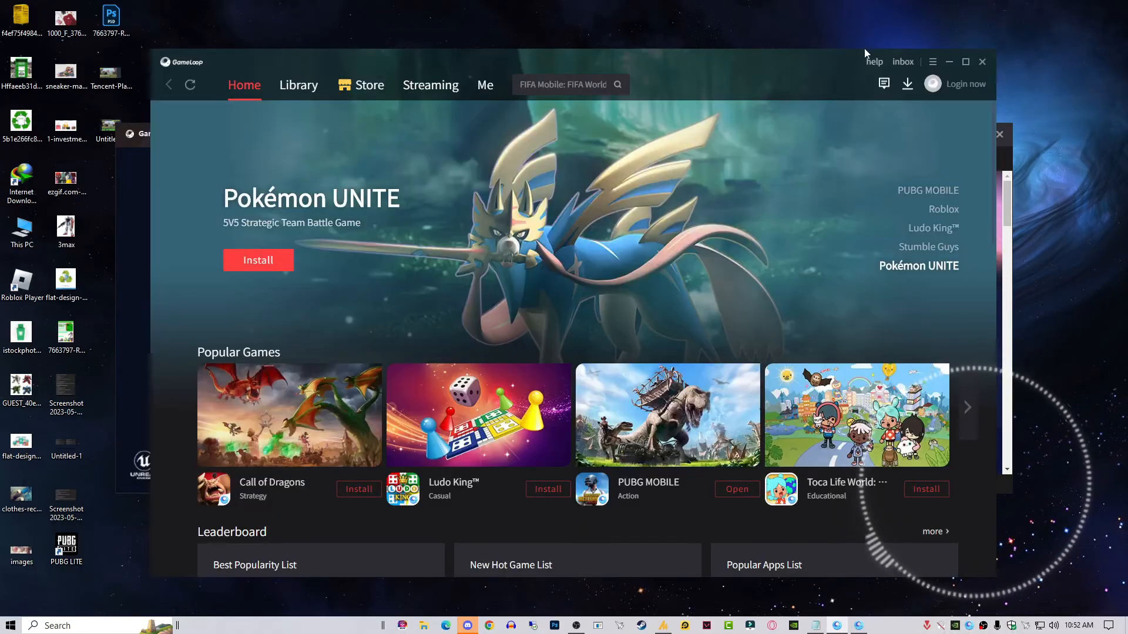
left_click(932, 61)
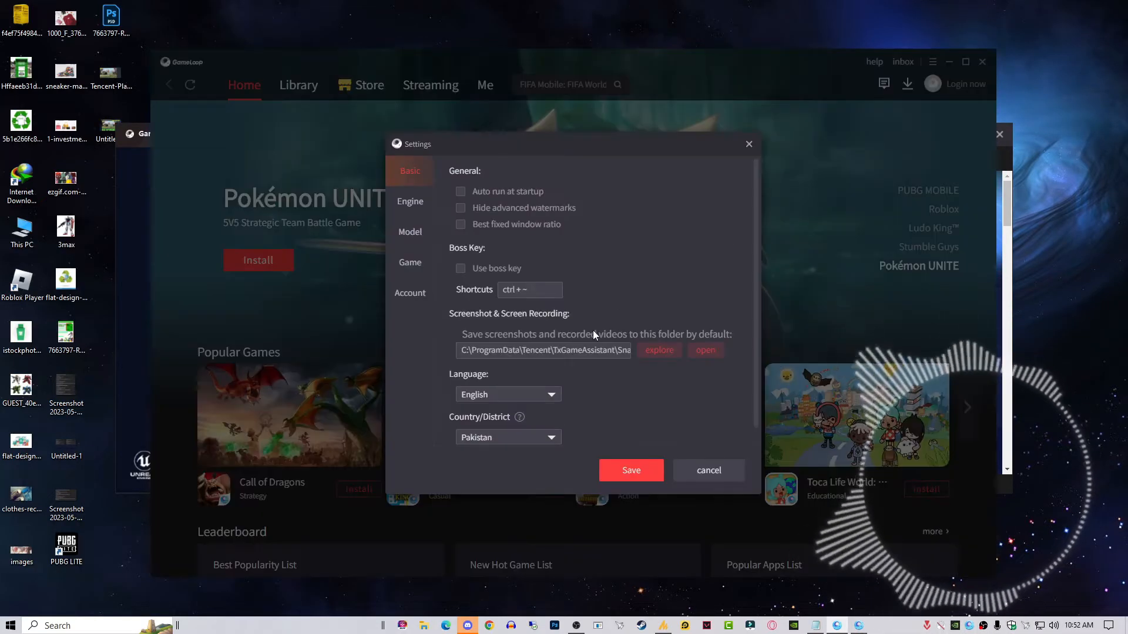
- Check Engine resolution 1280x720 and the PUBG MOBILE game definition SD 720P
left_click(410, 231)
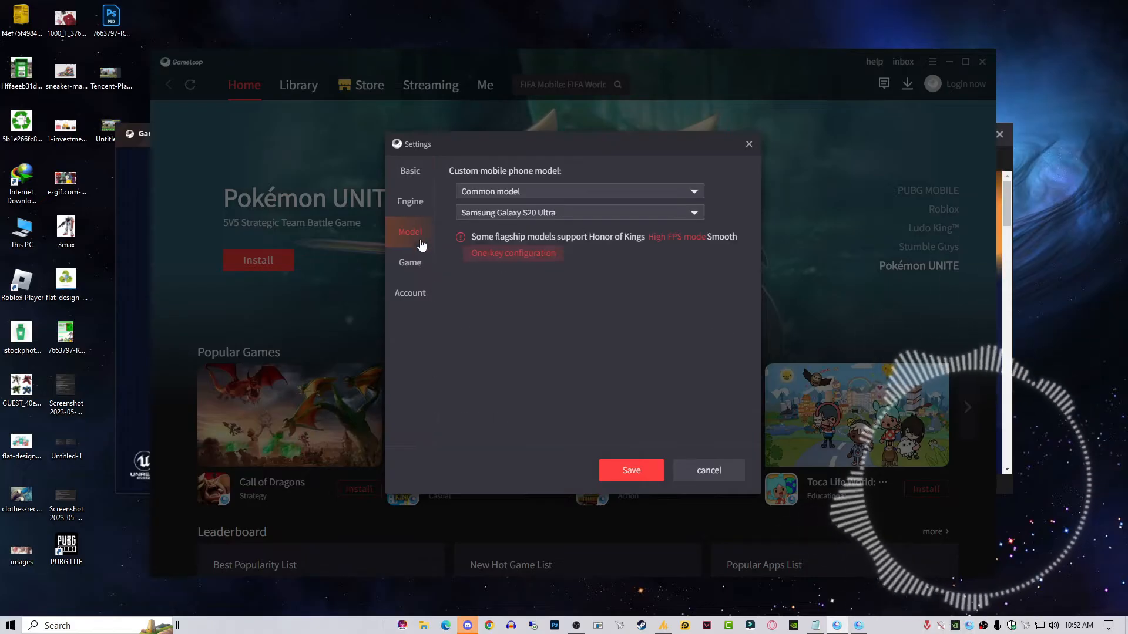
left_click(410, 201)
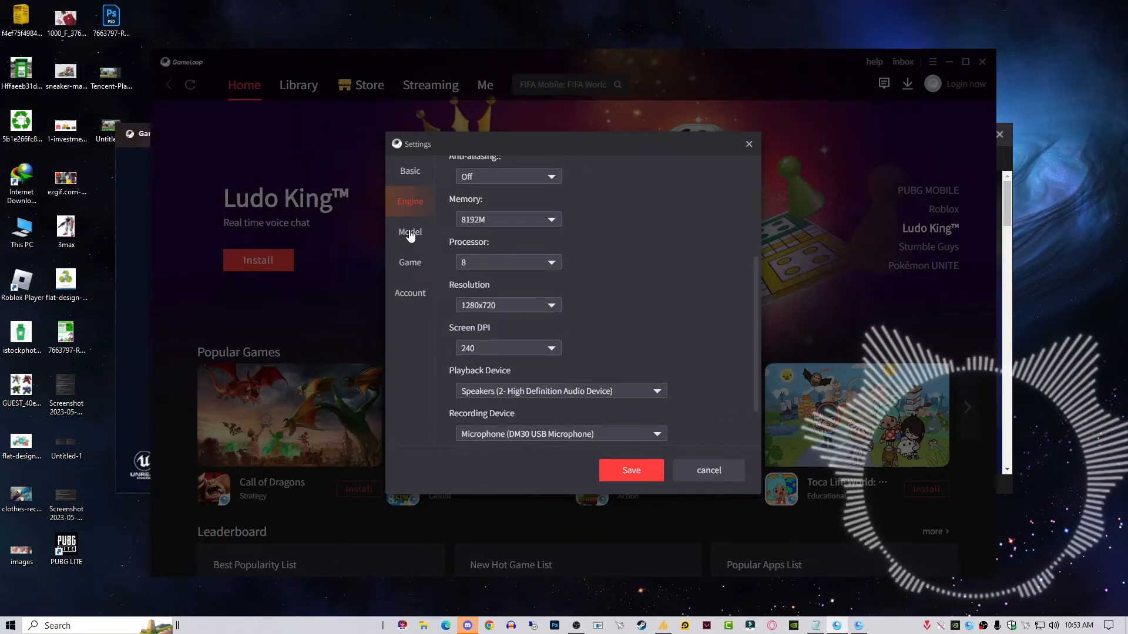
left_click(410, 261)
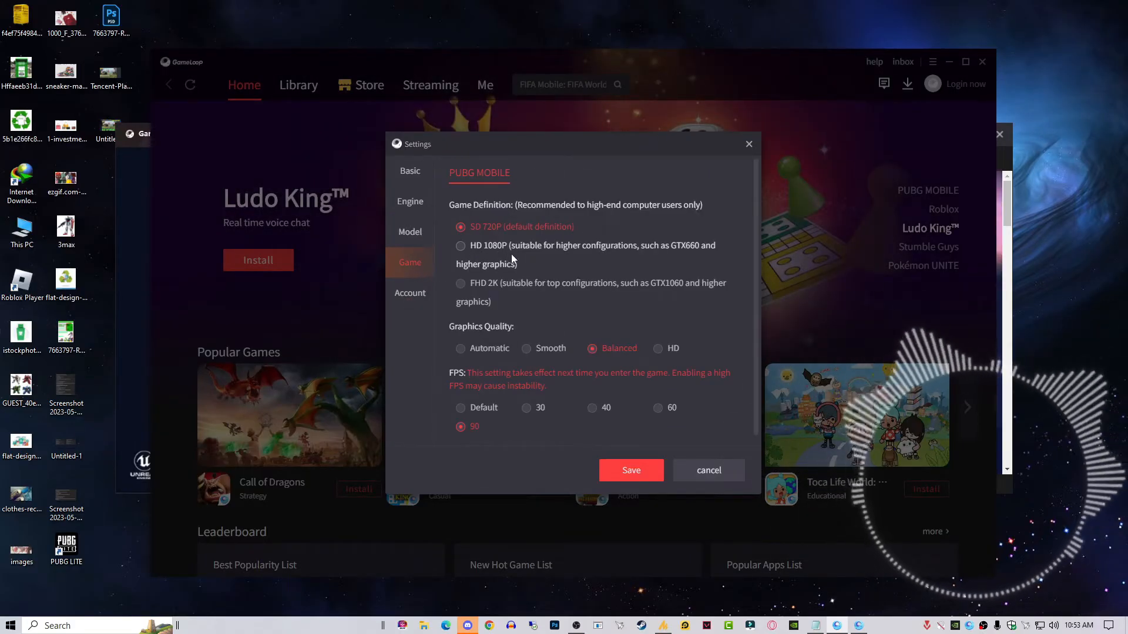
mouse_move(565, 257)
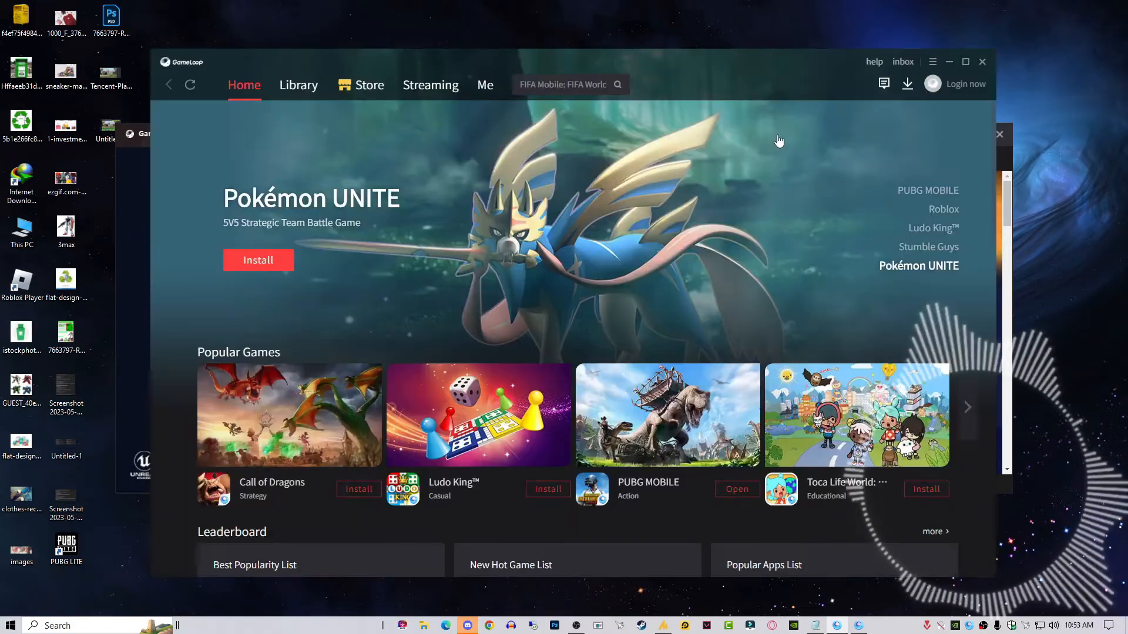
- Bring the running game forward and dismiss the emulator-detected notice with OK
left_click(736, 489)
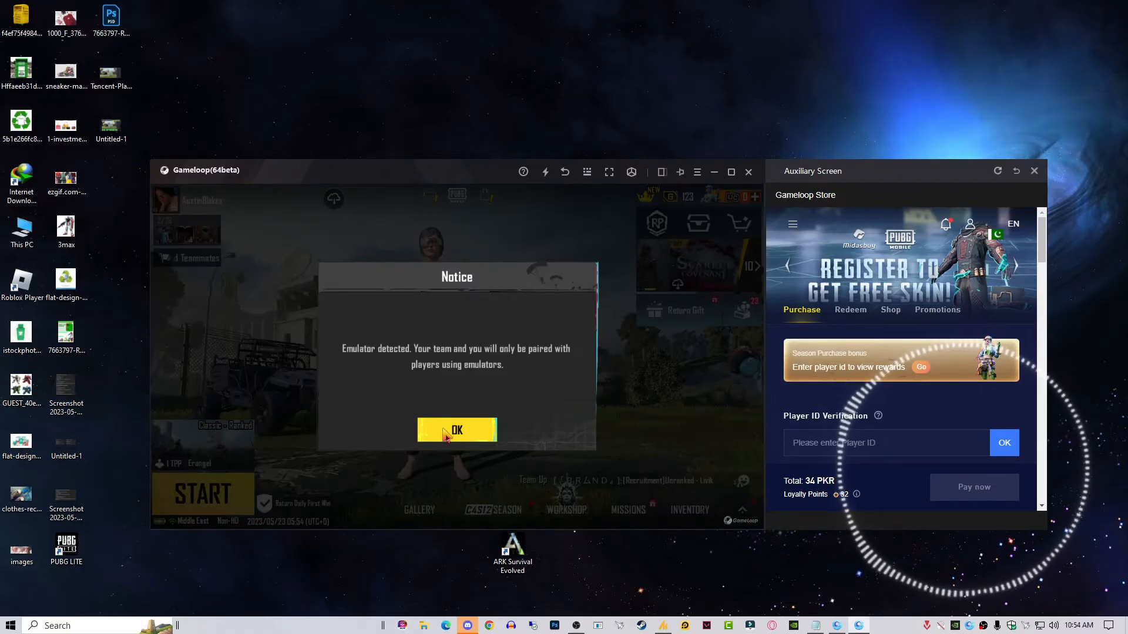
left_click(456, 430)
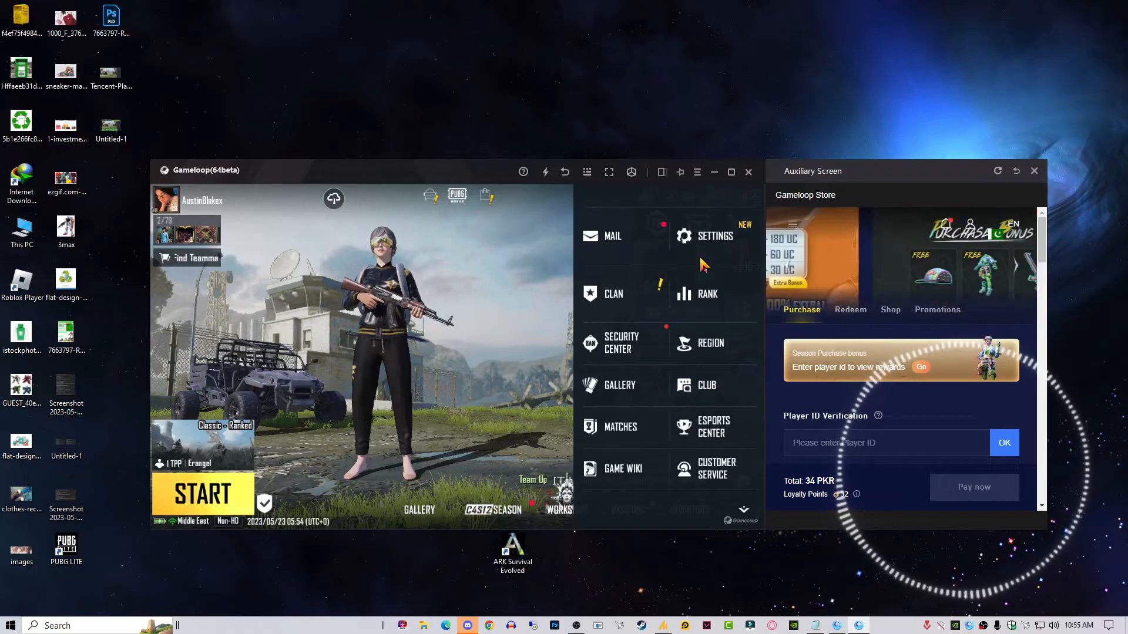
- Reset control layout 1 to its default button arrangement via Settings > Customize Buttons
left_click(714, 236)
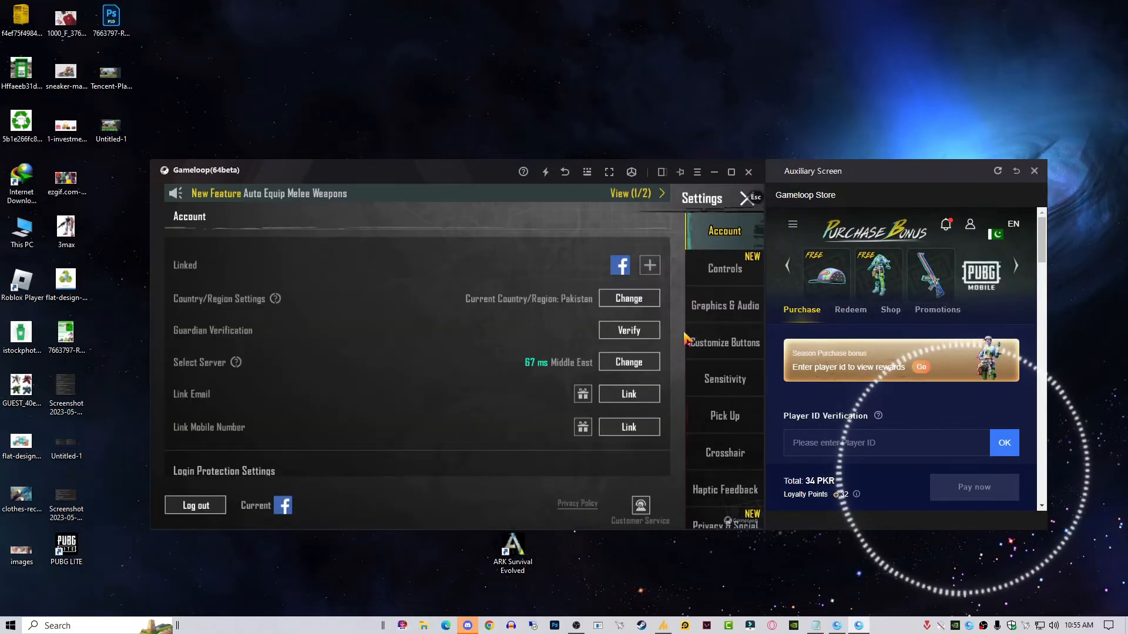
left_click(725, 342)
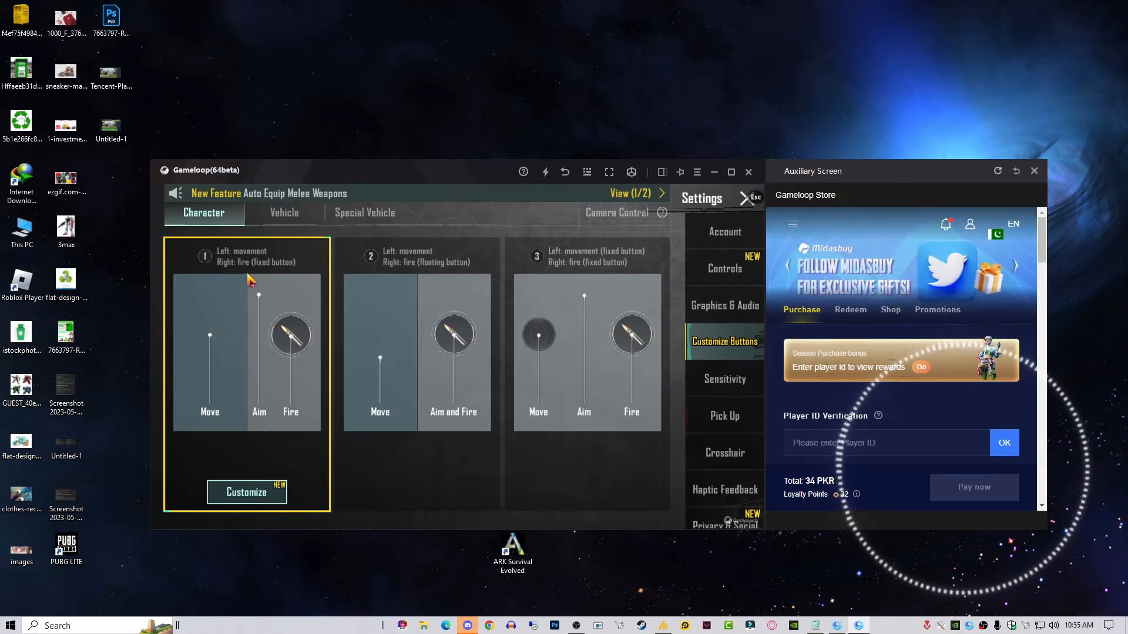
mouse_move(511, 464)
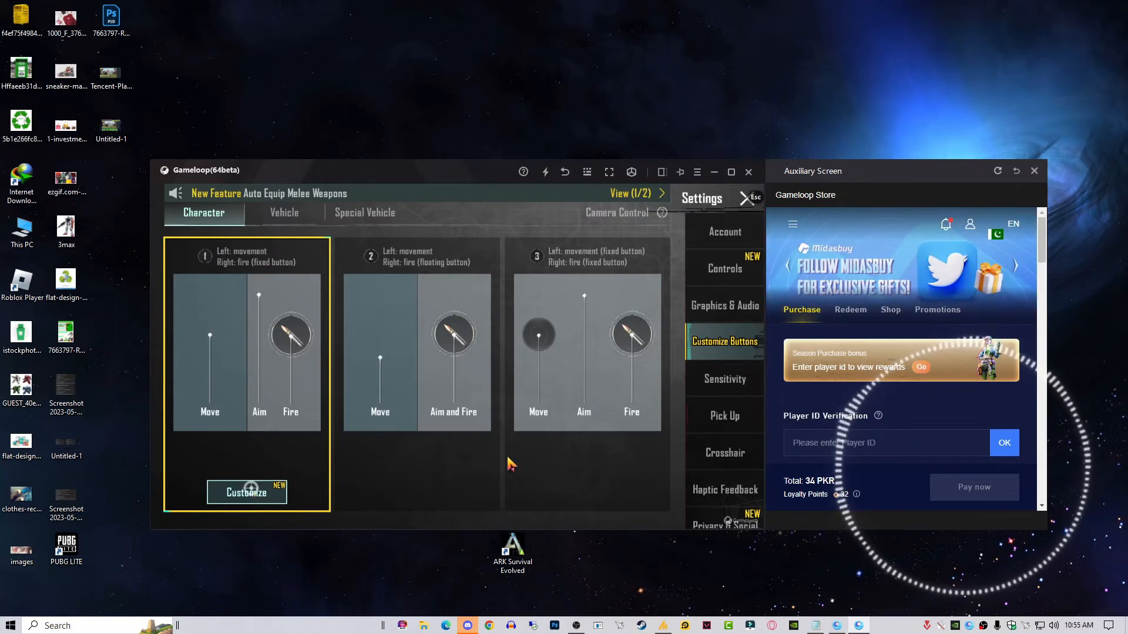
left_click(245, 492)
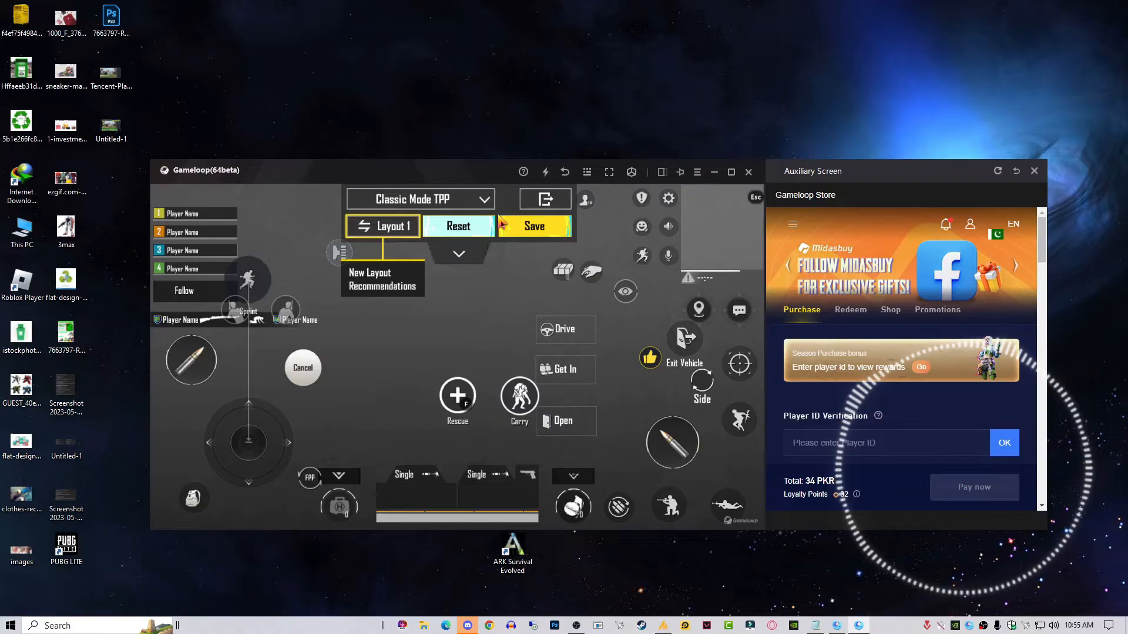
left_click(457, 226)
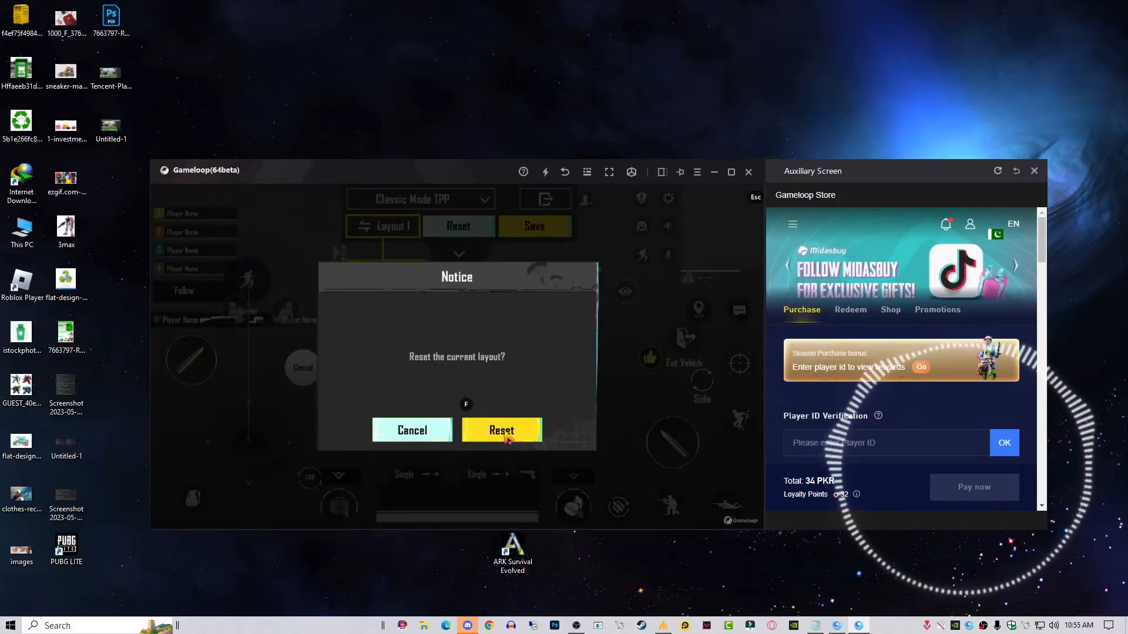
left_click(502, 430)
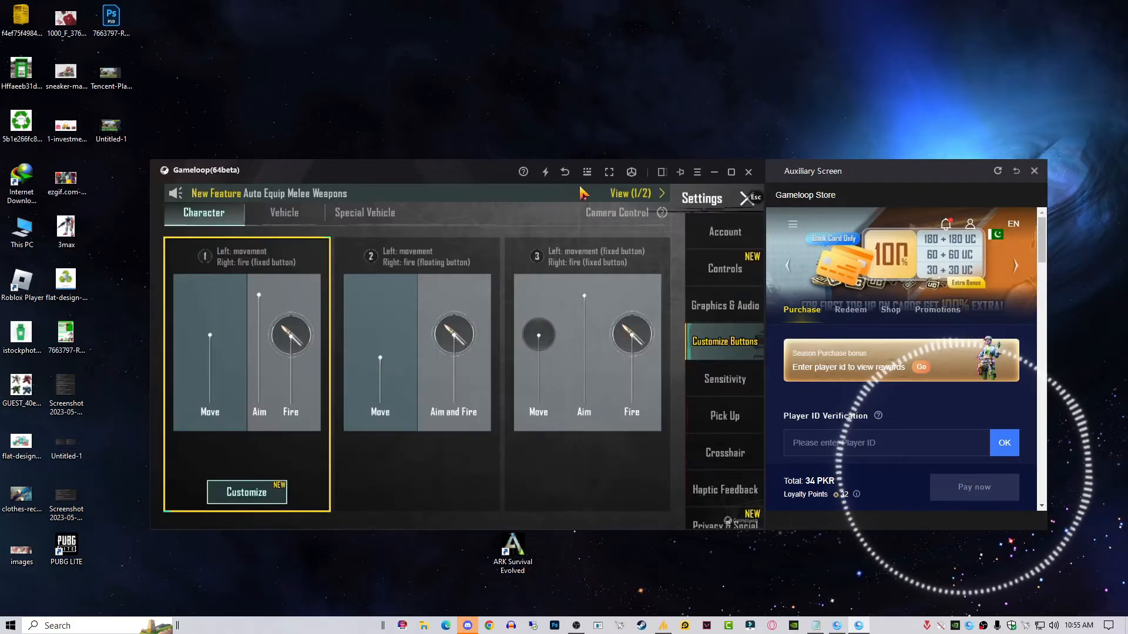
left_click(695, 171)
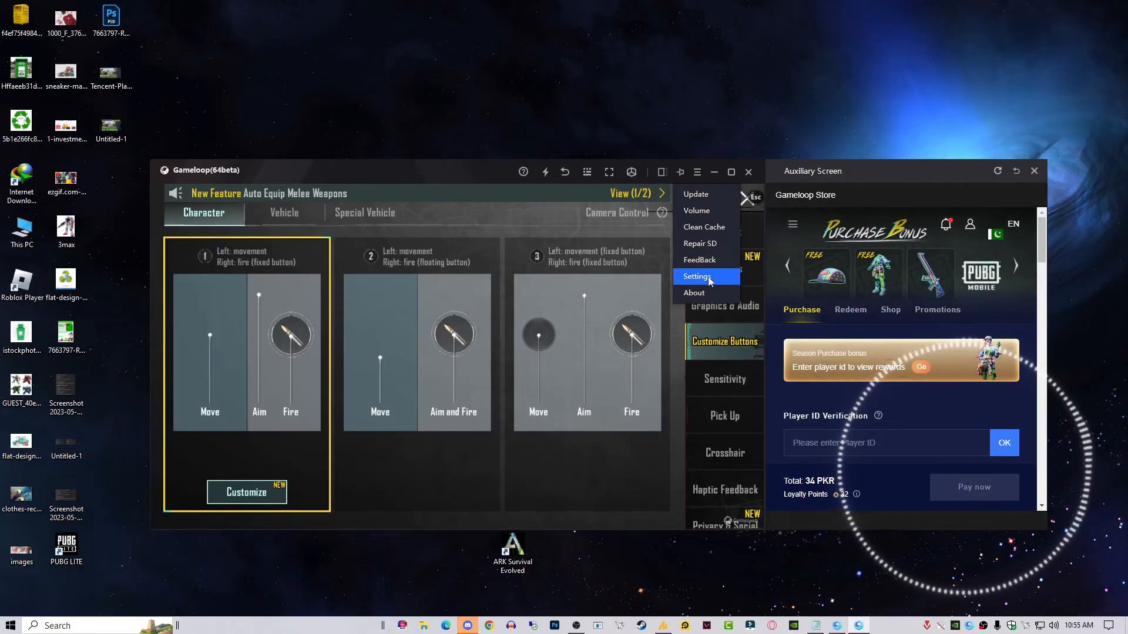
left_click(697, 276)
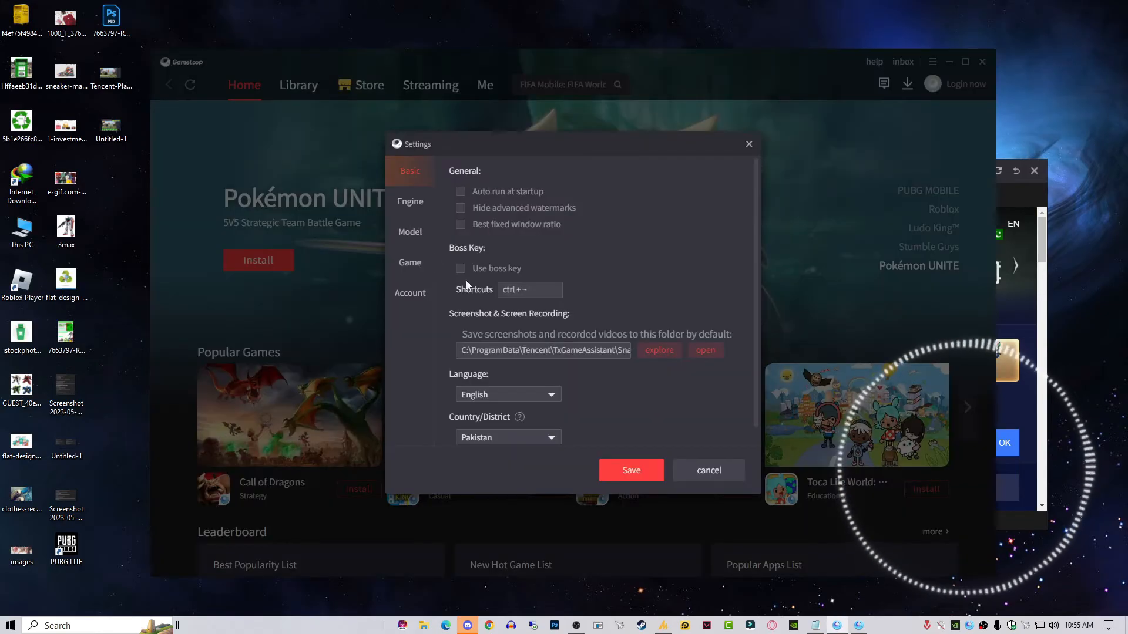
left_click(408, 201)
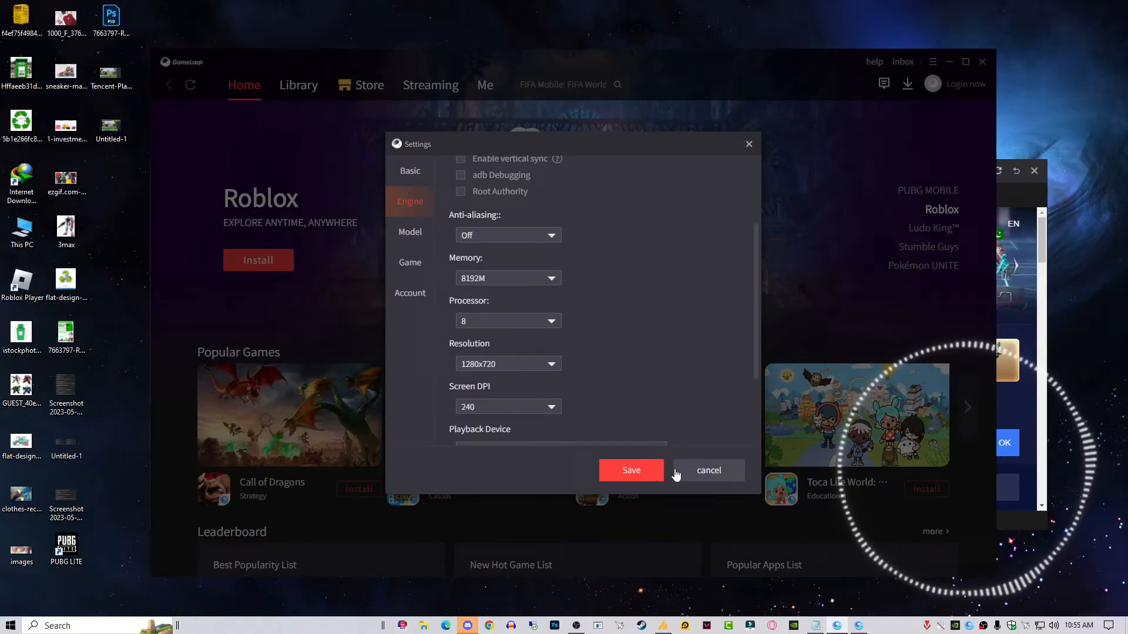
left_click(629, 470)
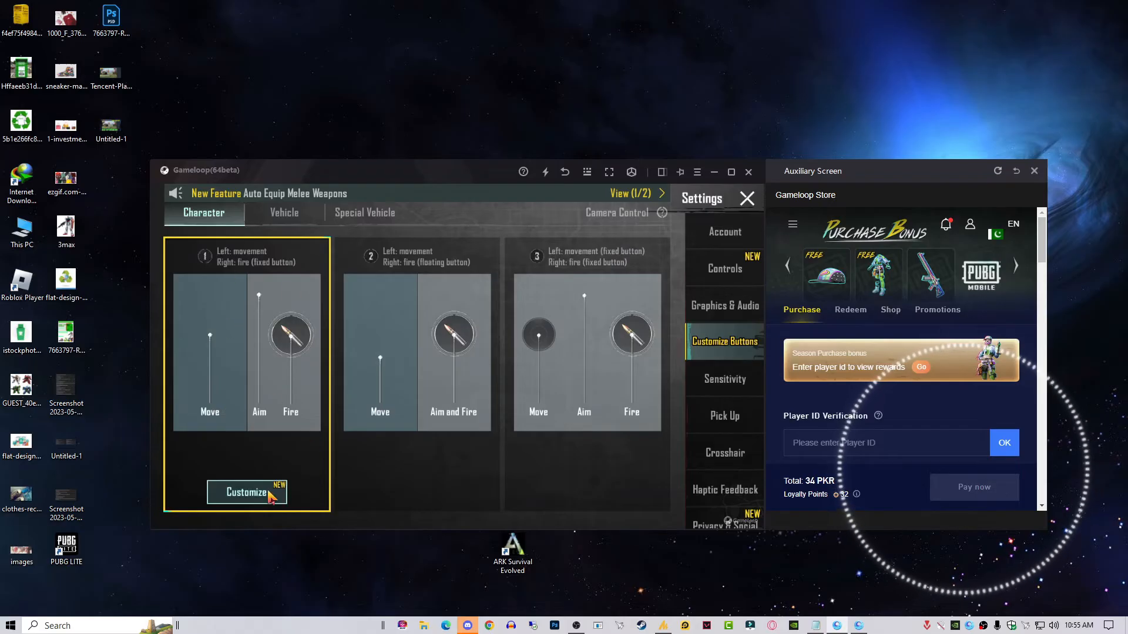
- Reopen the layout 1 editor and select the Rescue button
left_click(246, 492)
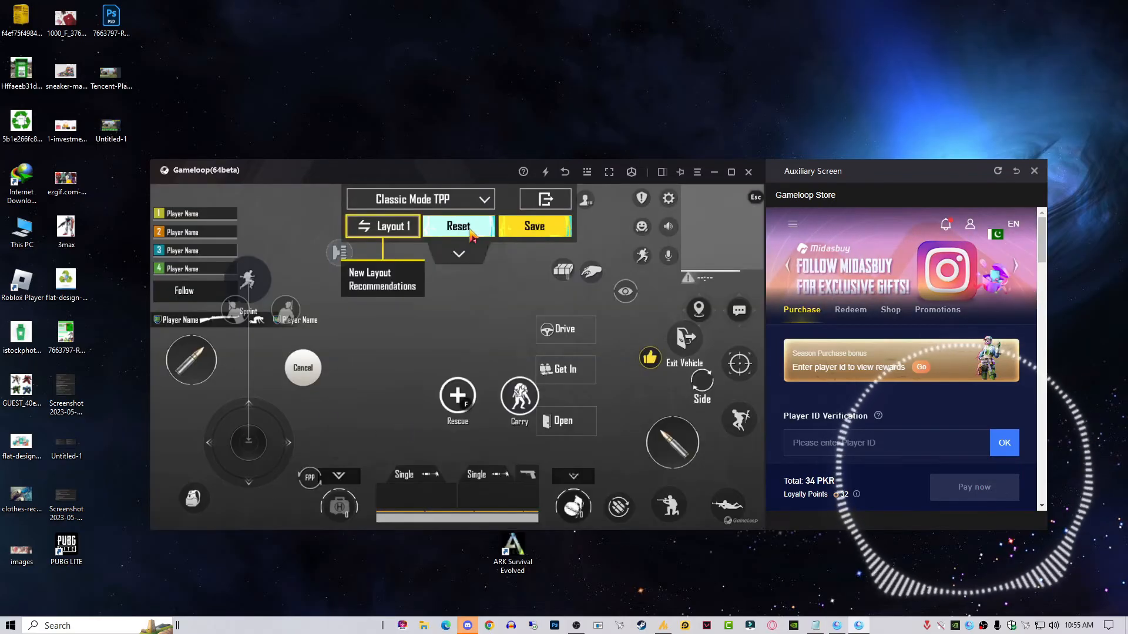
left_click(457, 400)
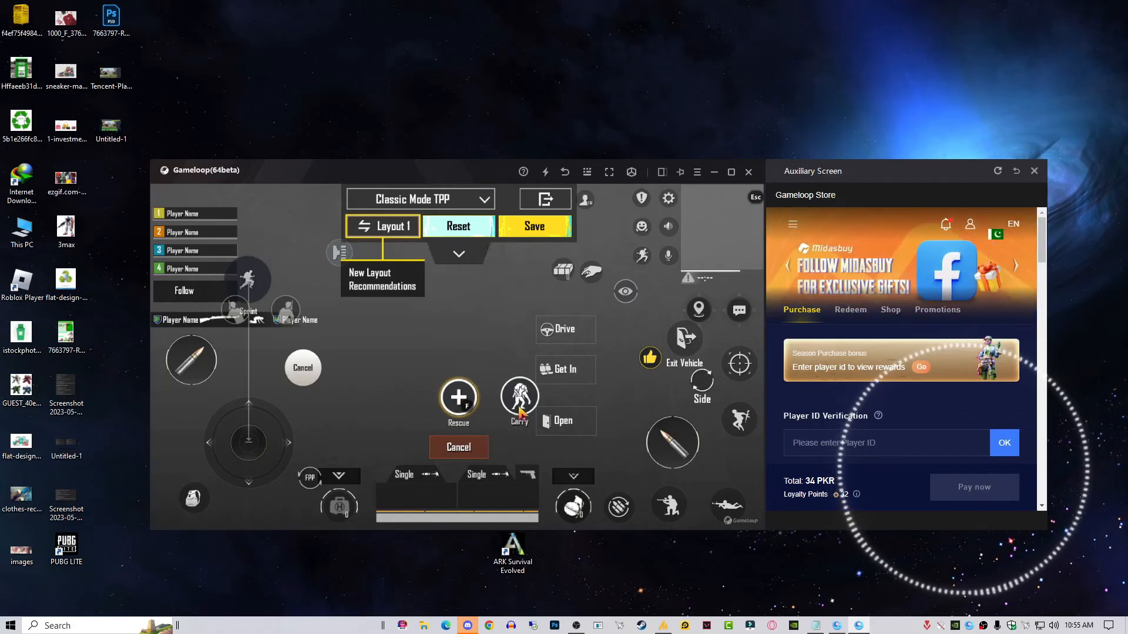
mouse_move(475, 368)
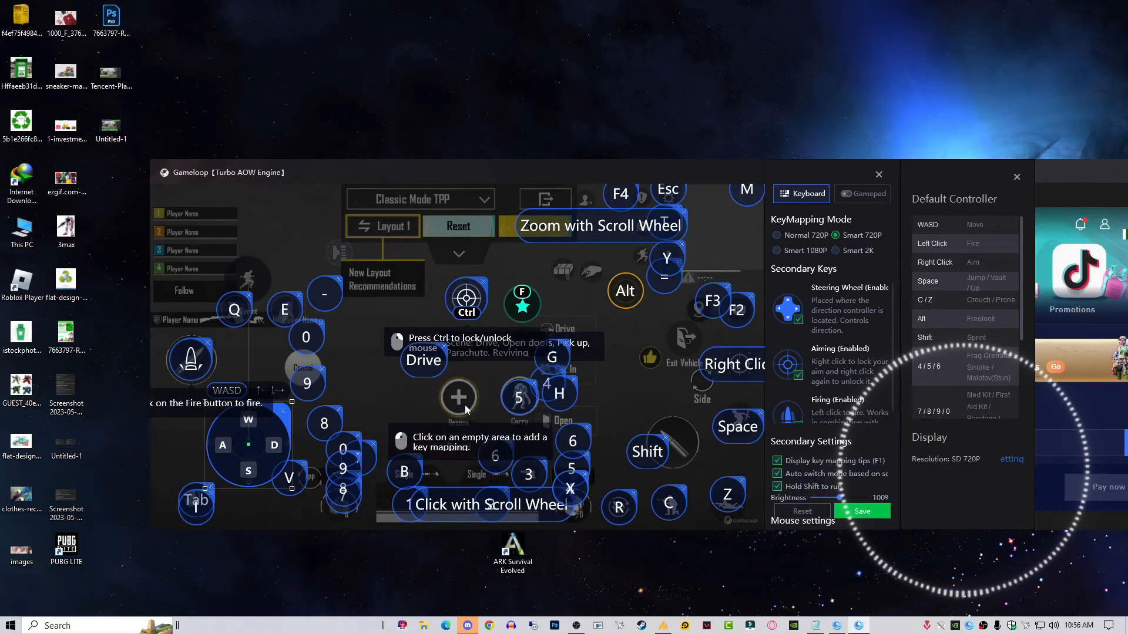
- Assign a new key to the Rescue action, hitting the 'key has been used' conflict
left_click(460, 398)
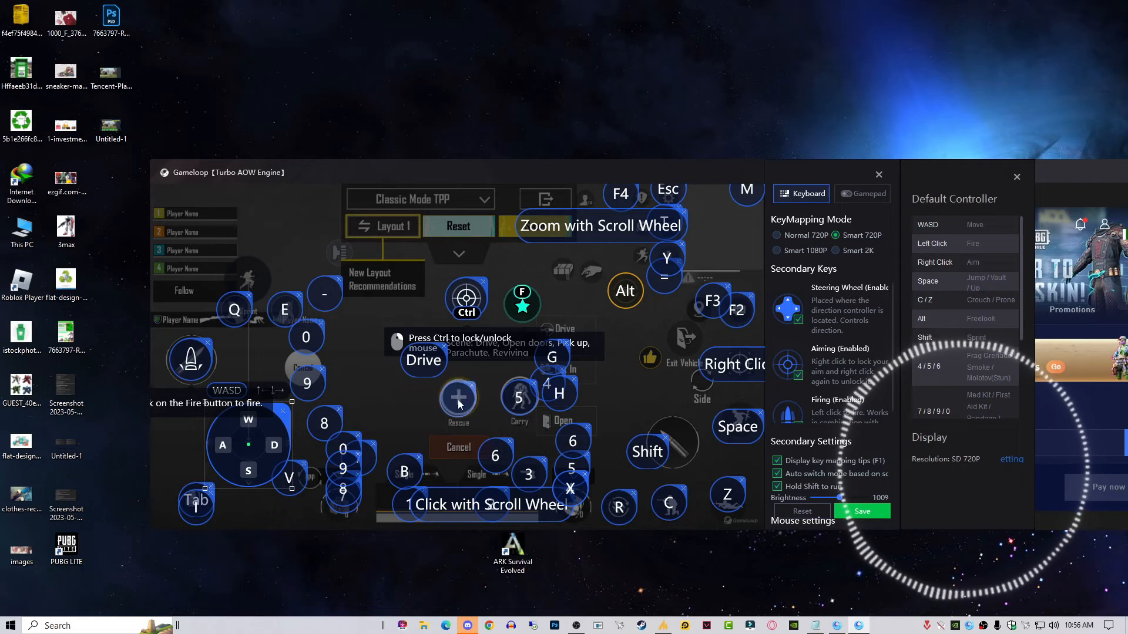
left_click(557, 393)
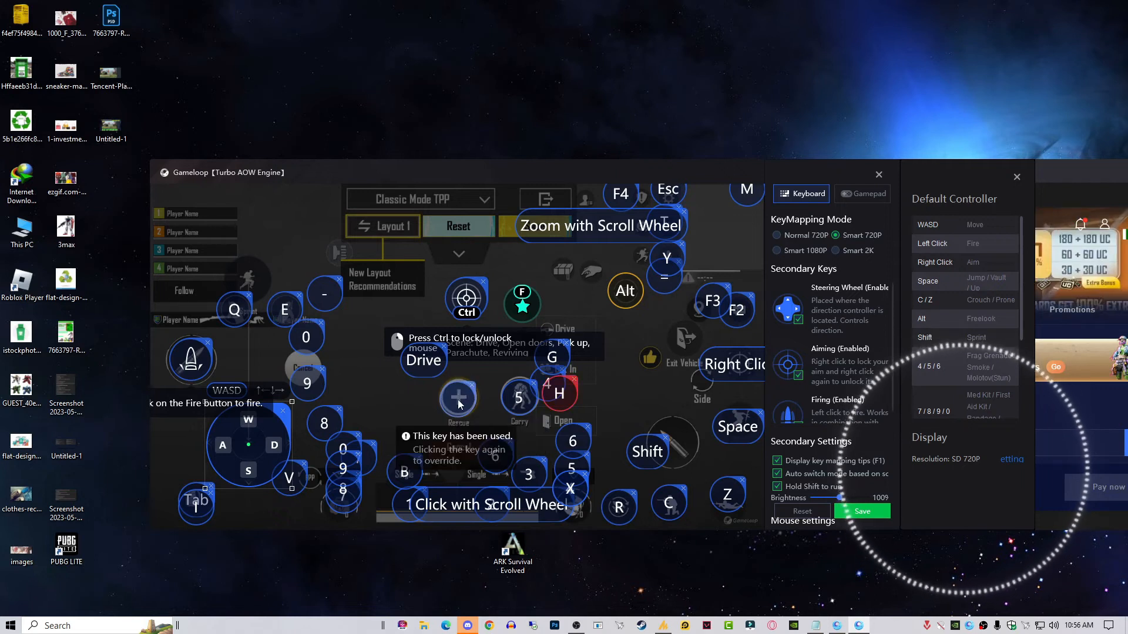